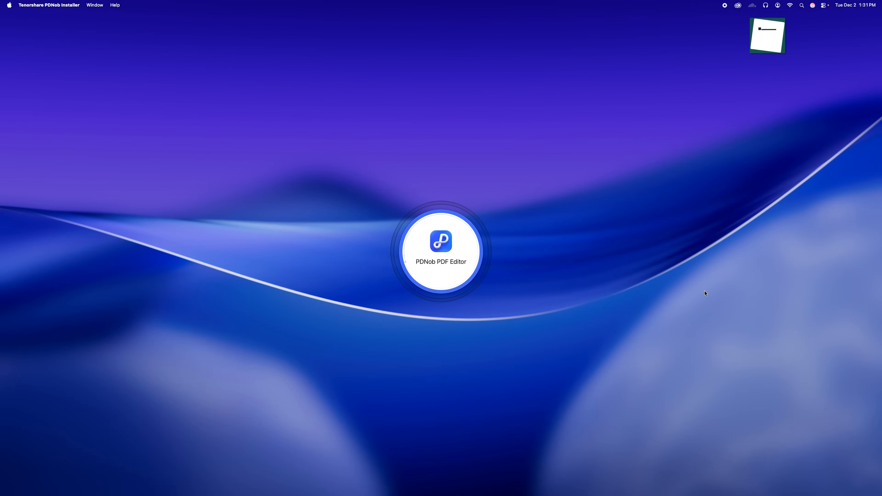
Launch PDNob and open businessproposalexpanded.pdf from the Sources folder.
click(441, 251)
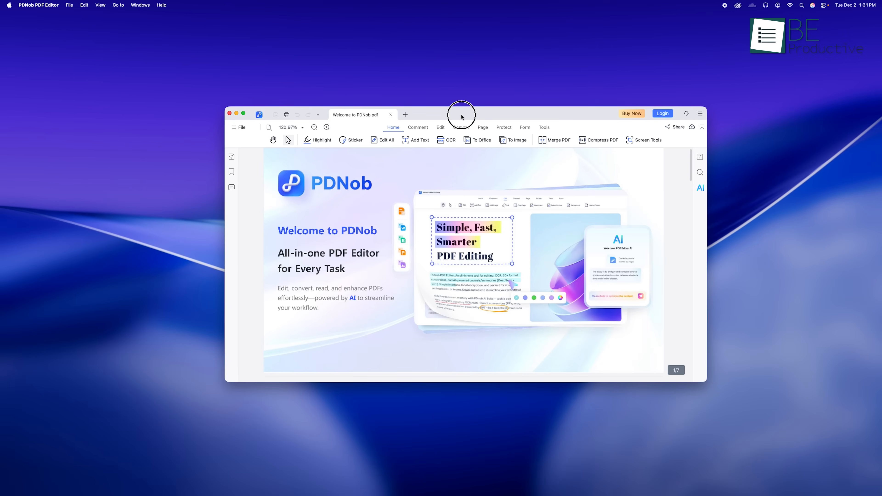
click(244, 113)
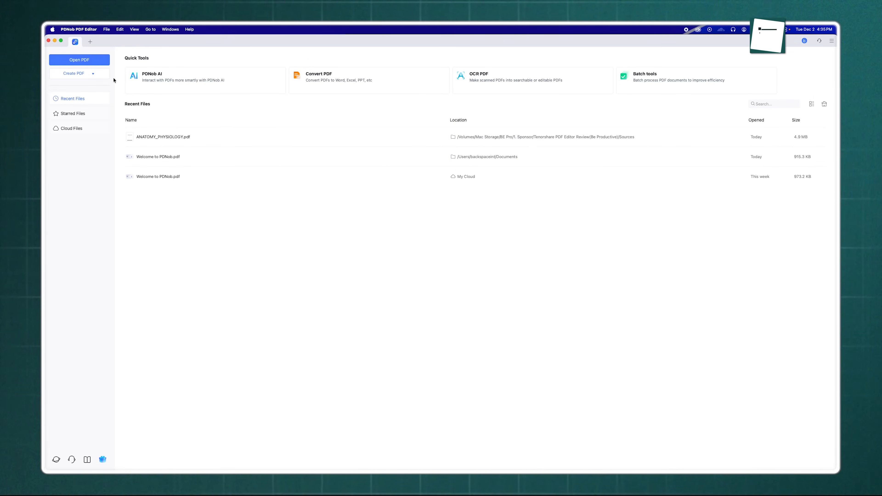
click(79, 60)
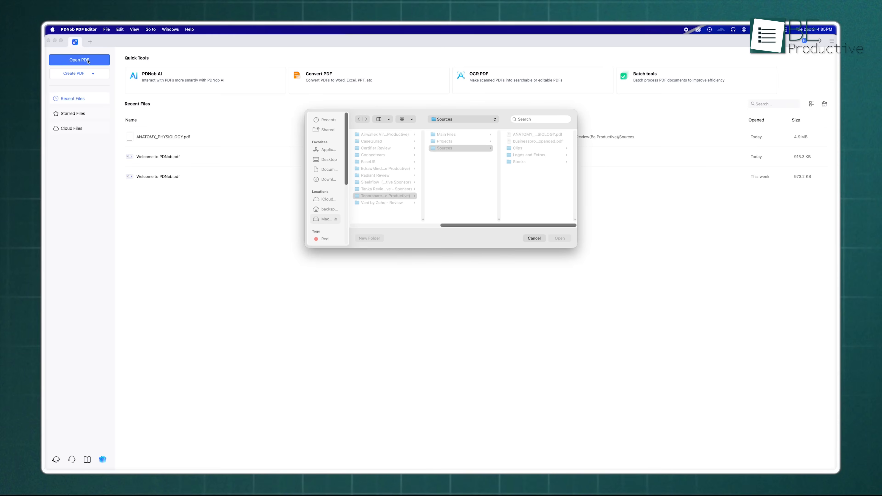
click(461, 141)
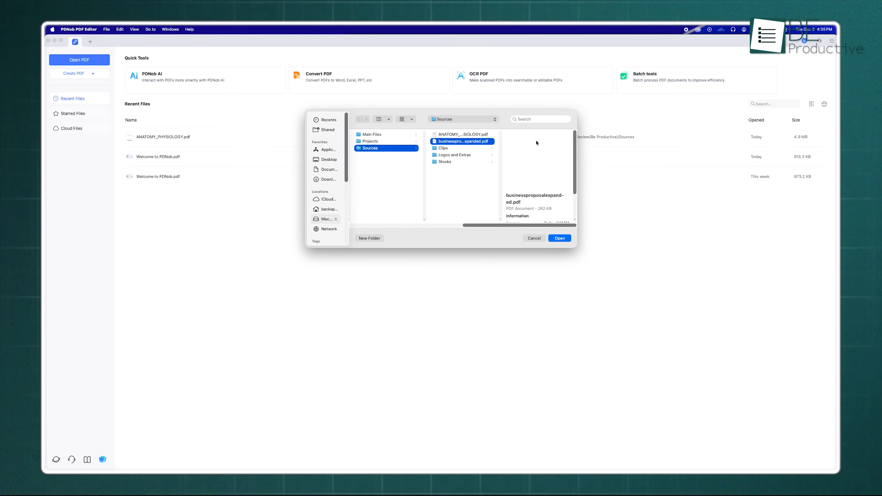
click(559, 237)
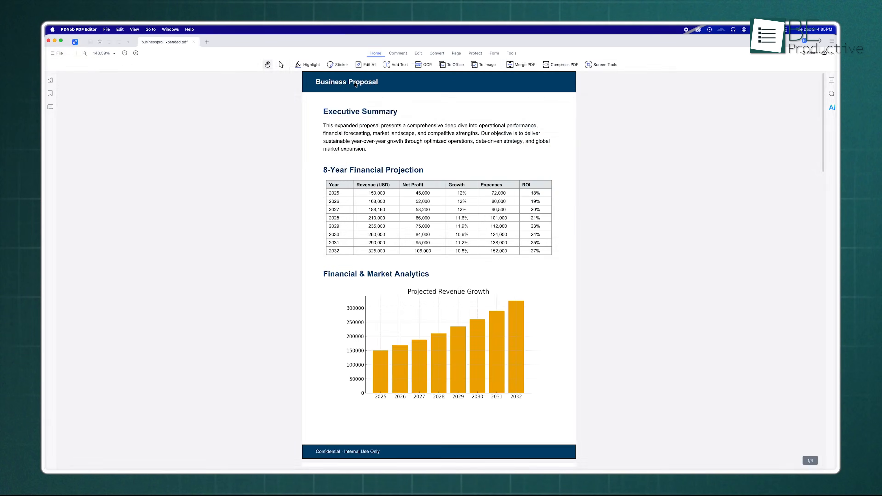
In Edit All mode, give the Executive Summary heading a larger font size from Properties.
click(366, 65)
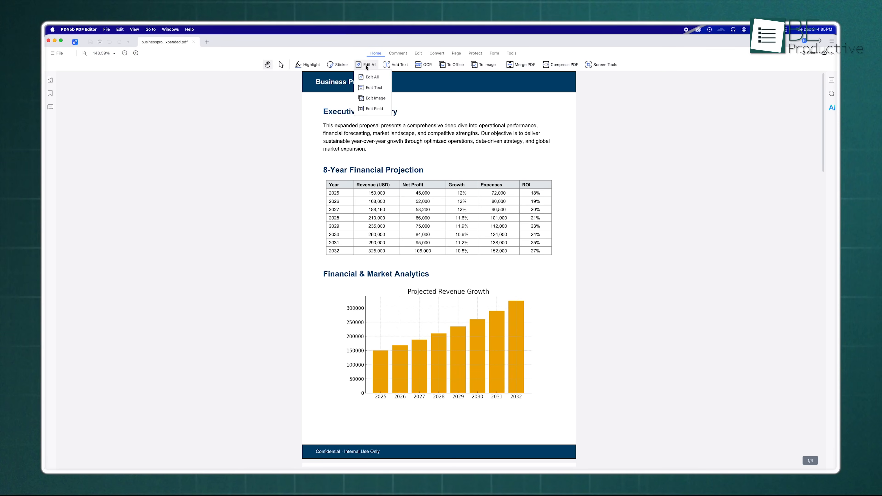
mouse_move(371, 108)
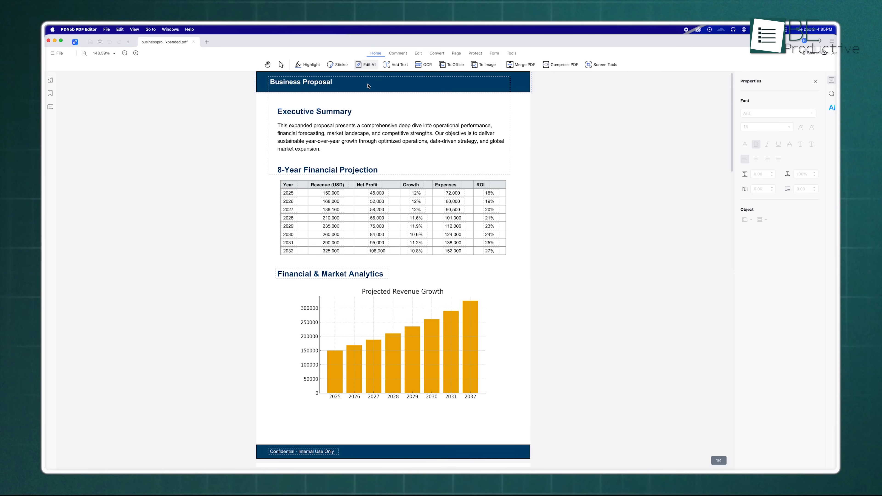
click(335, 111)
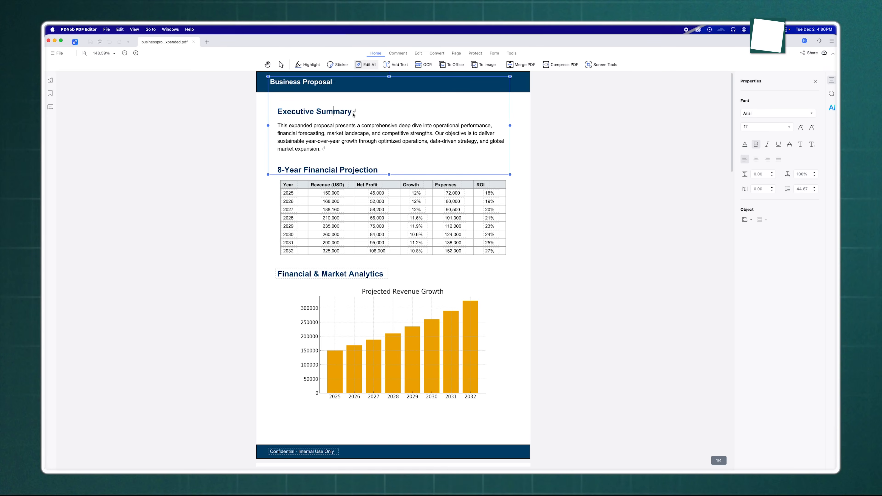
double_click(314, 111)
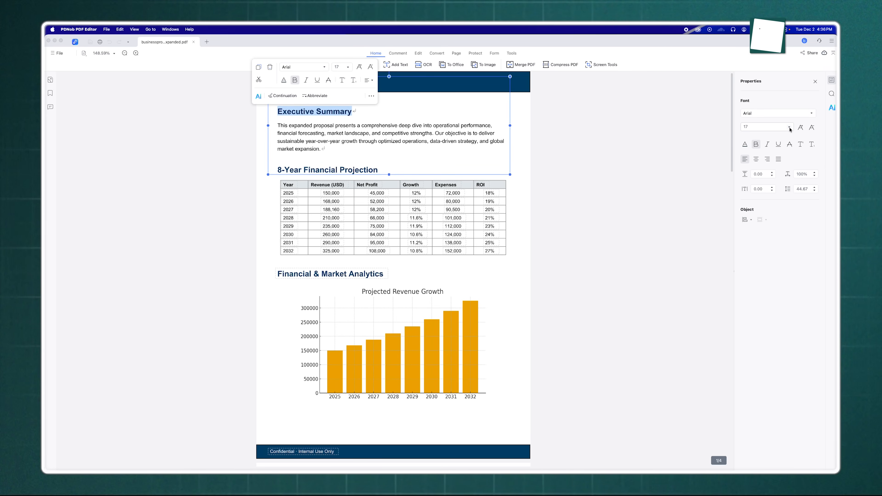
click(788, 126)
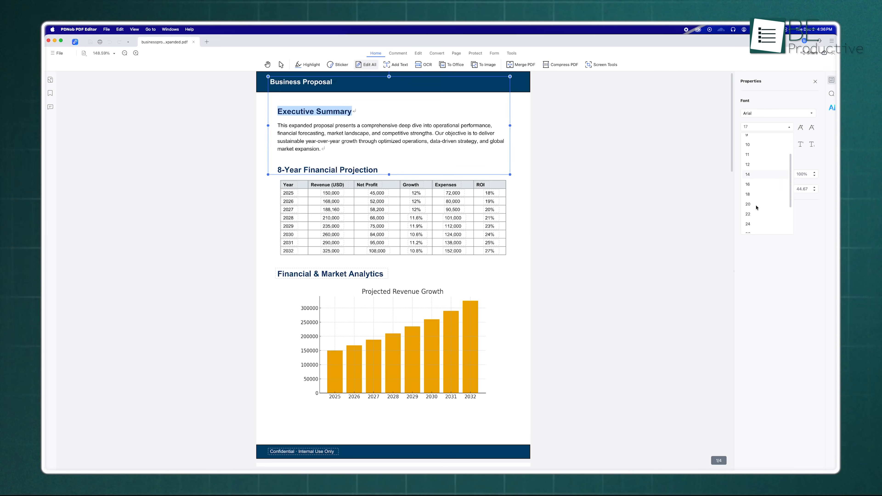
click(748, 203)
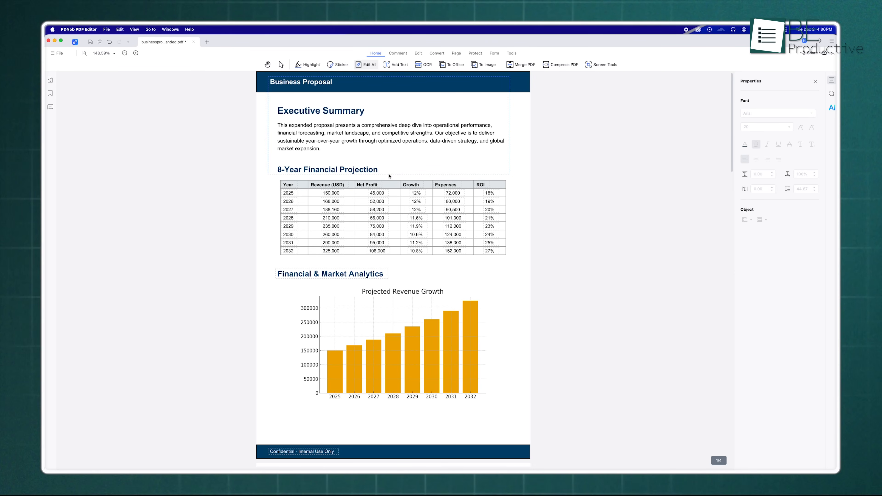
click(815, 81)
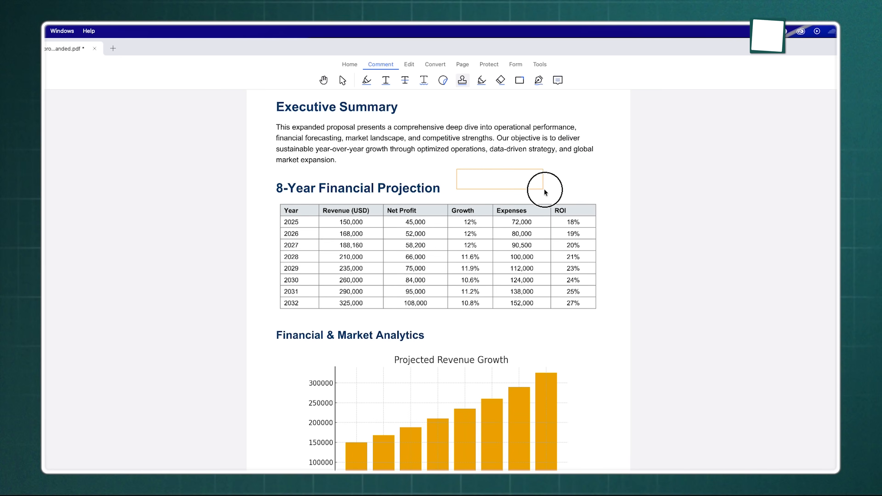
Add a CONFIDENTIAL stamp, link the chart title, and bring up the Bates Number settings.
click(506, 64)
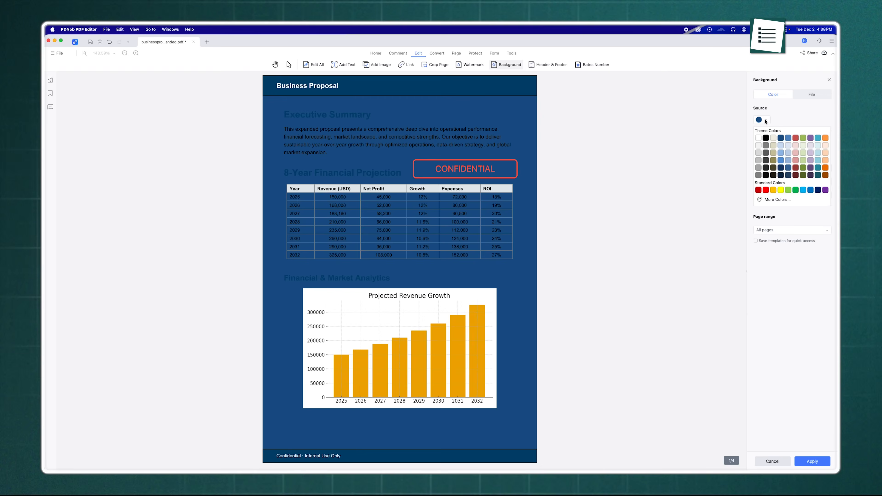
click(772, 461)
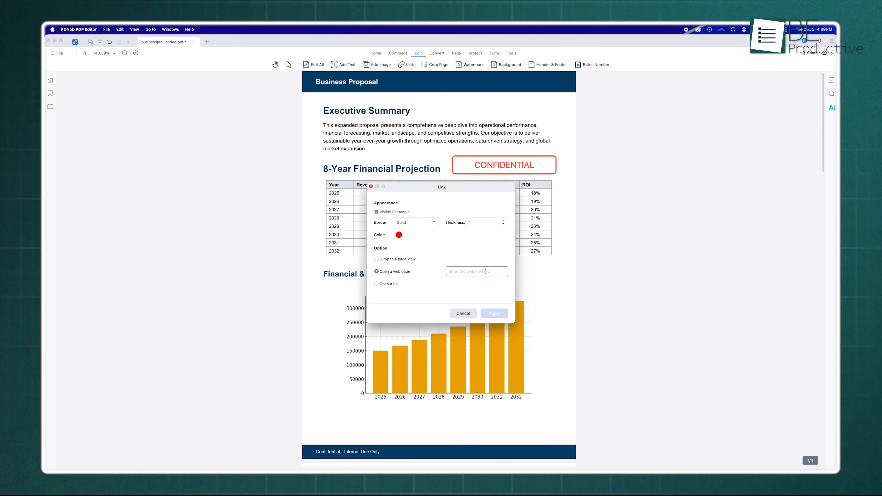
click(463, 313)
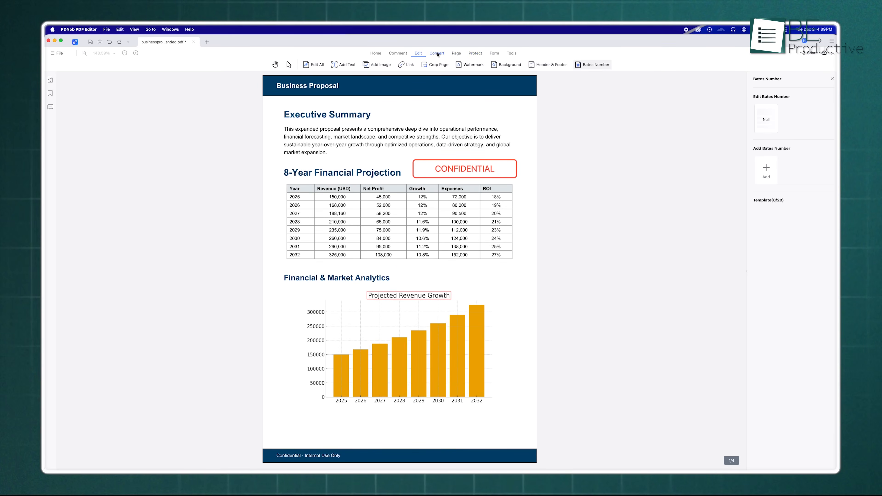
View the Convert, Protect and Form toolbars in turn, ending on the form tools.
click(437, 53)
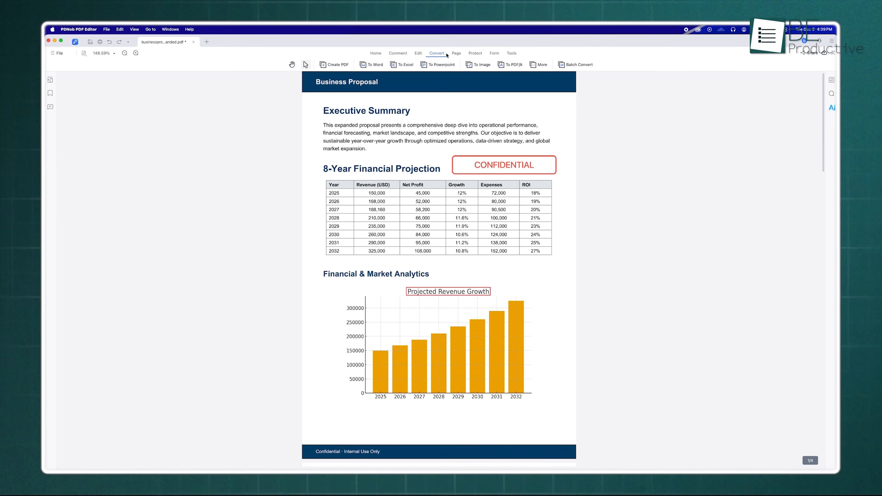
click(456, 53)
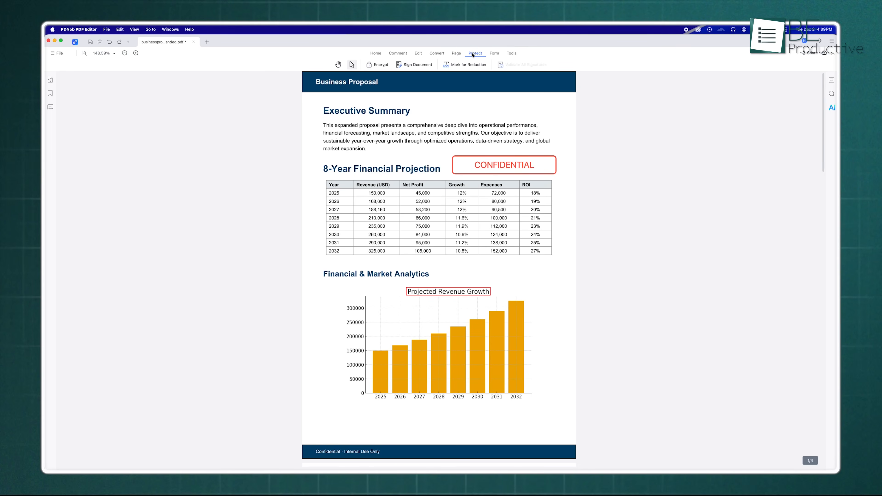
click(494, 53)
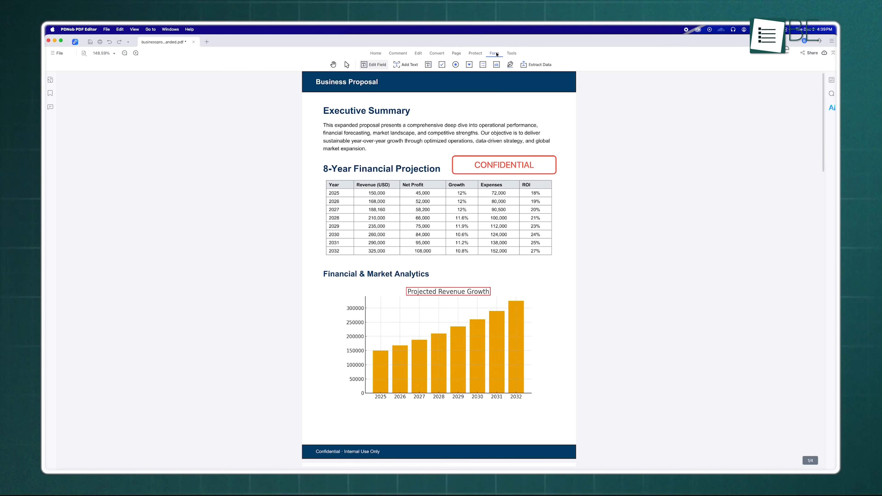
click(511, 53)
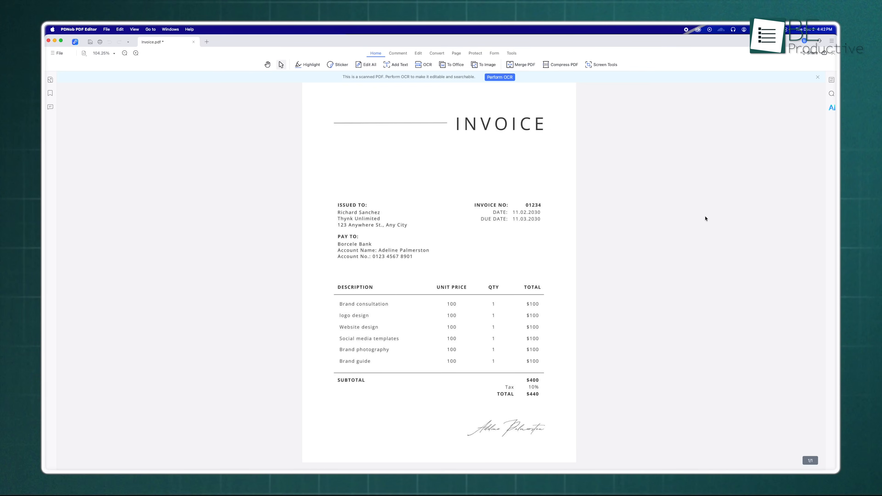
mouse_move(707, 219)
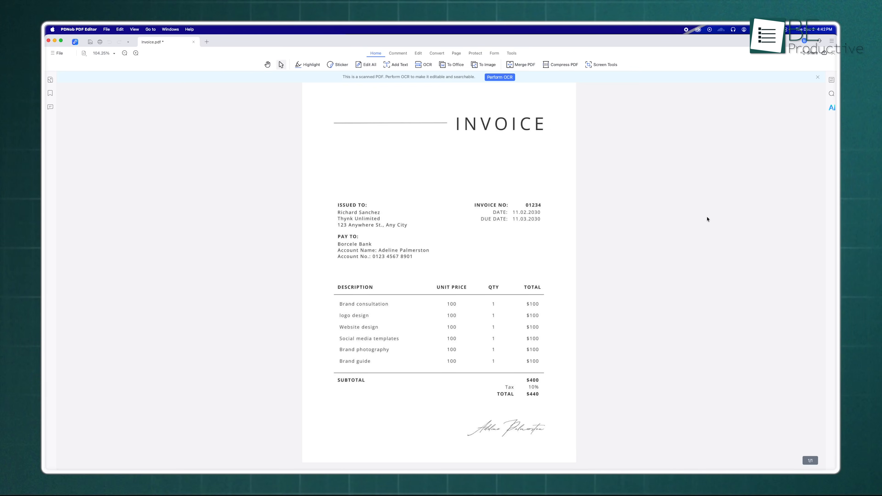
mouse_move(704, 223)
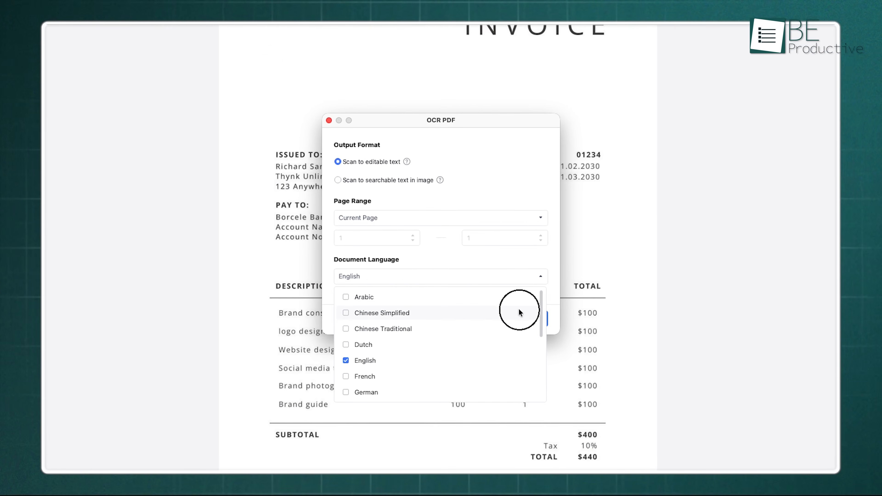
Run OCR on all pages of invoice.pdf with English as the recognition language.
click(346, 313)
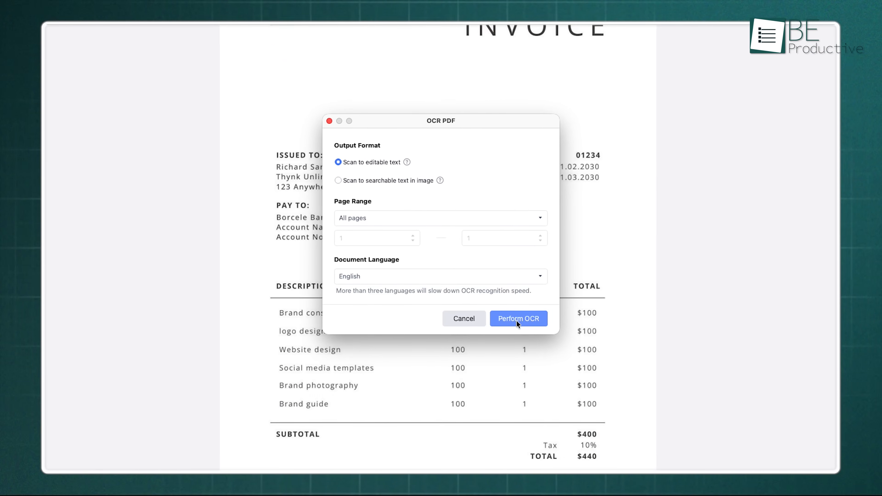
click(517, 319)
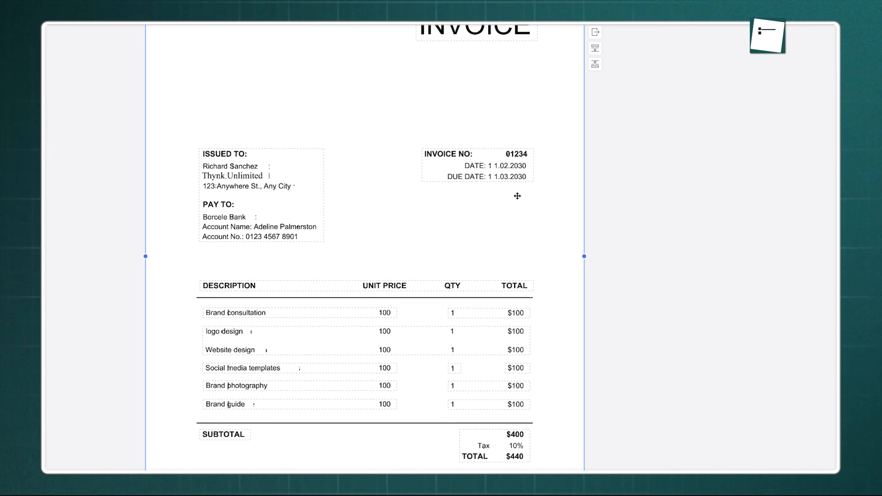
Scroll through the recognized invoice to review its editable text boxes.
scroll(down, 3)
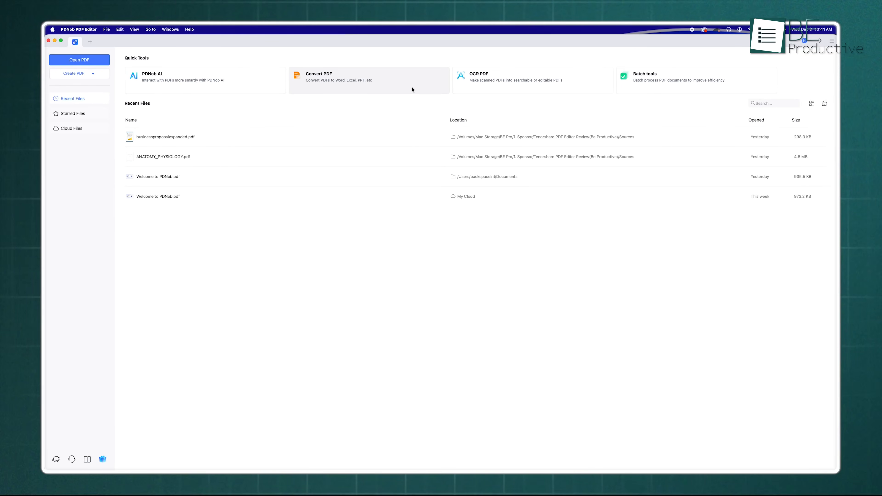
Convert businessproposalexpanded.pdf to Word (*.docx) from the home screen.
click(80, 60)
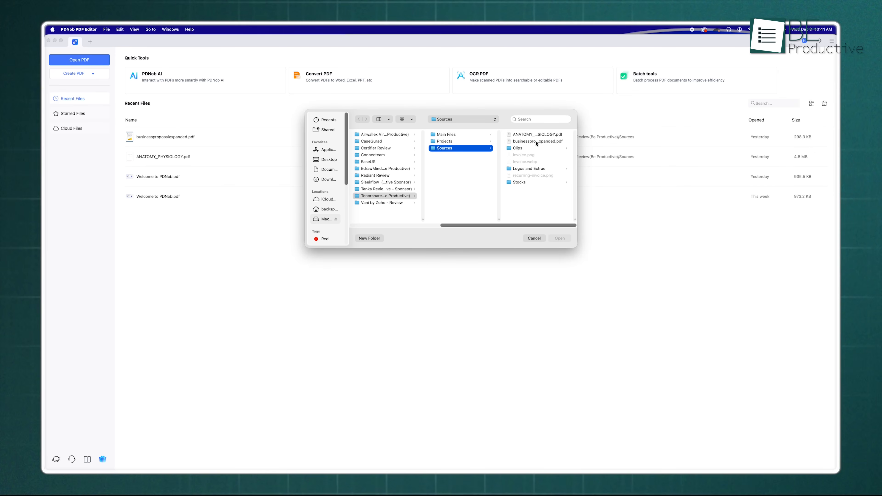
click(559, 238)
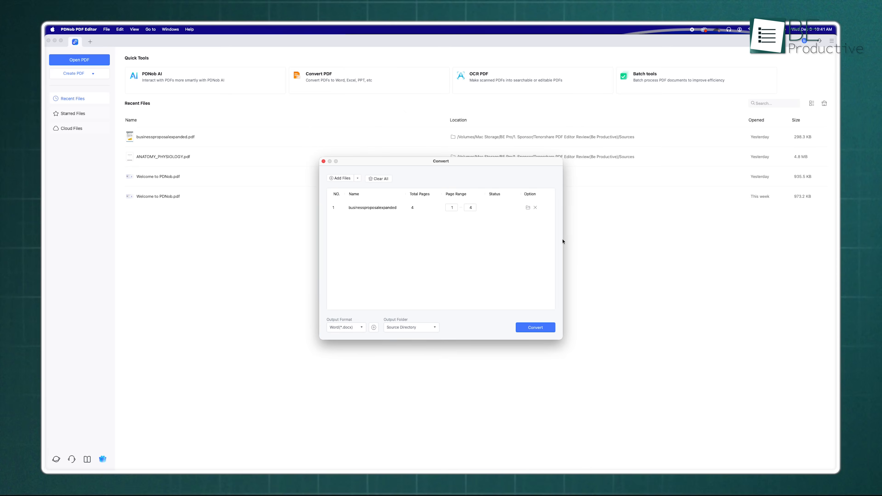
click(534, 328)
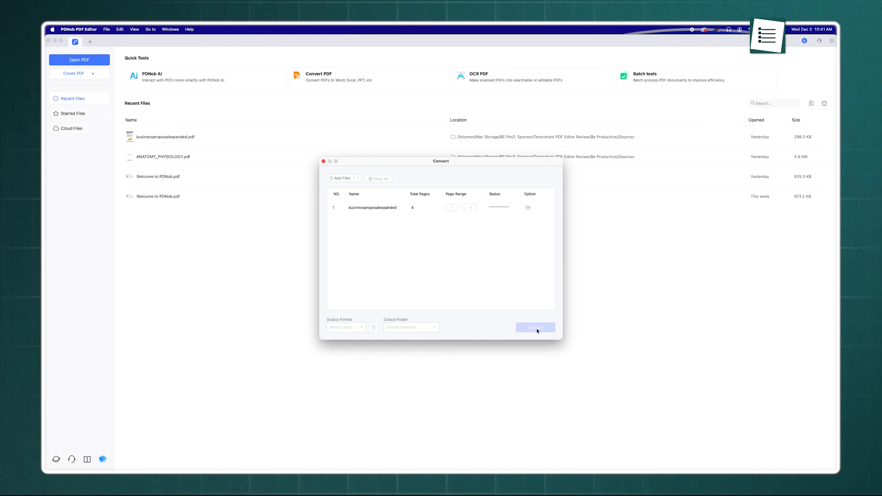
click(534, 327)
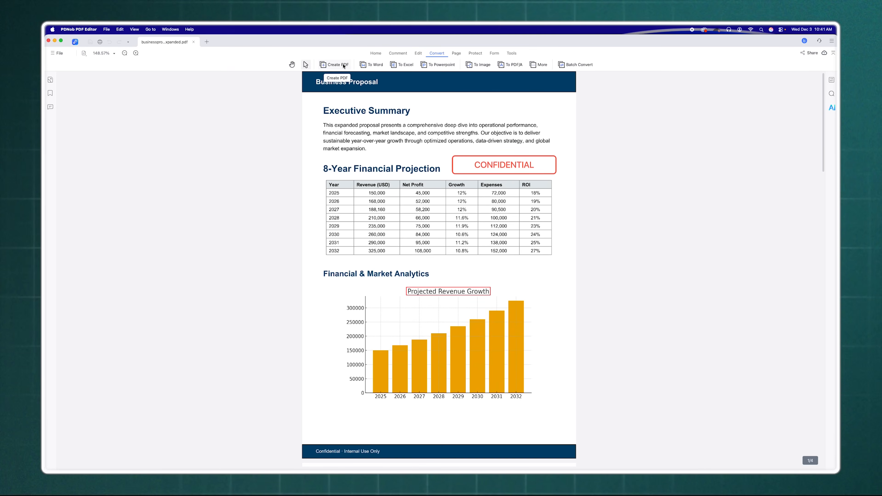
mouse_move(478, 65)
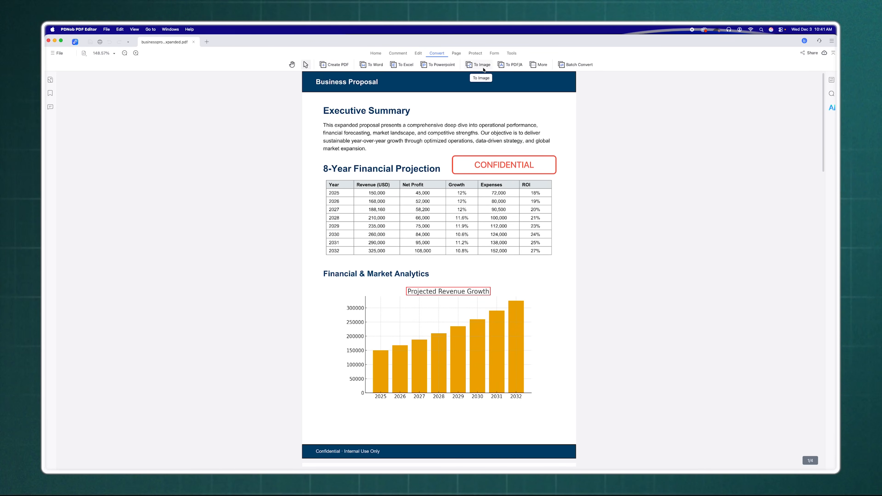
Convert the proposal to Excel (*.xlsx) in the Source Directory and dismiss the result folder.
click(538, 65)
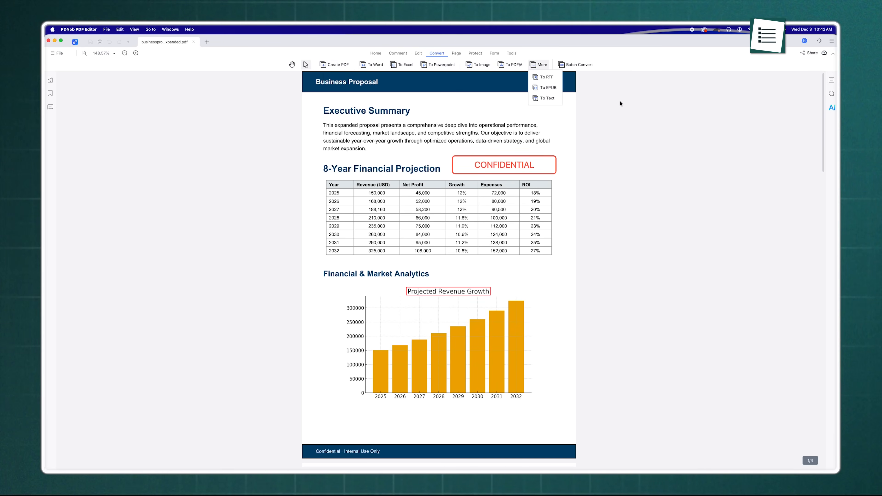
click(402, 64)
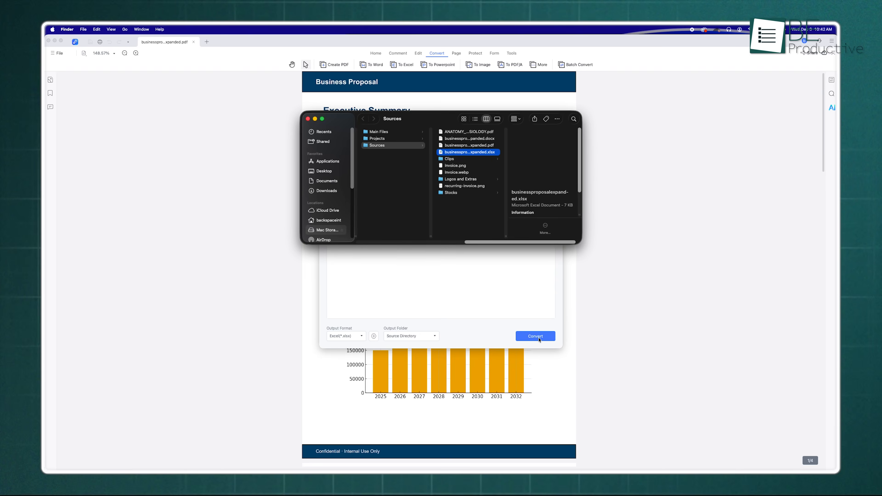
click(535, 336)
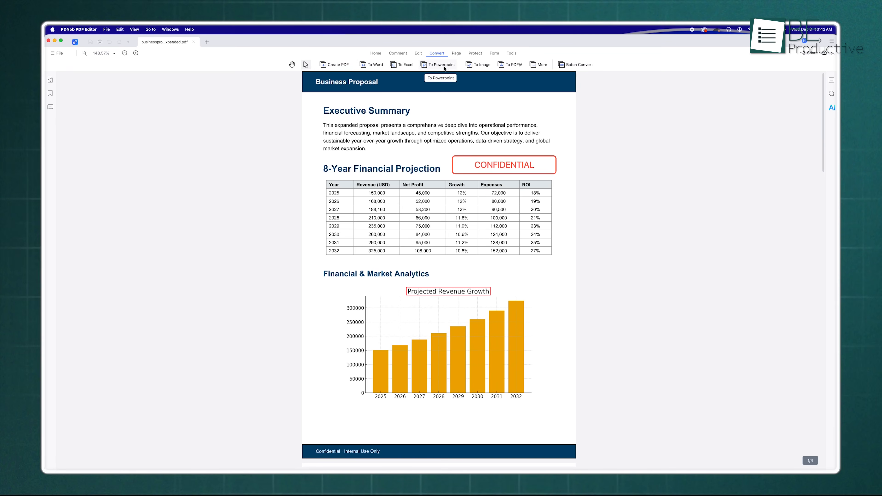
Convert the proposal to PowerPoint, preview the four resulting slides, and close the preview.
click(440, 64)
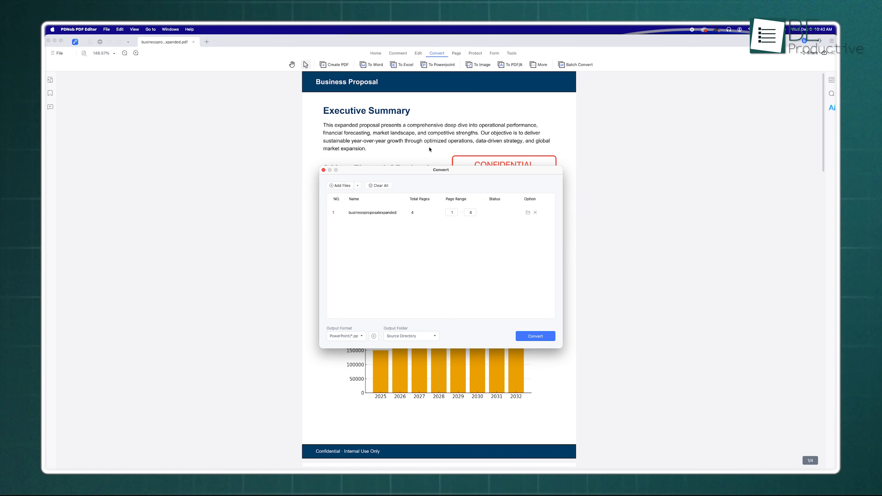
click(534, 335)
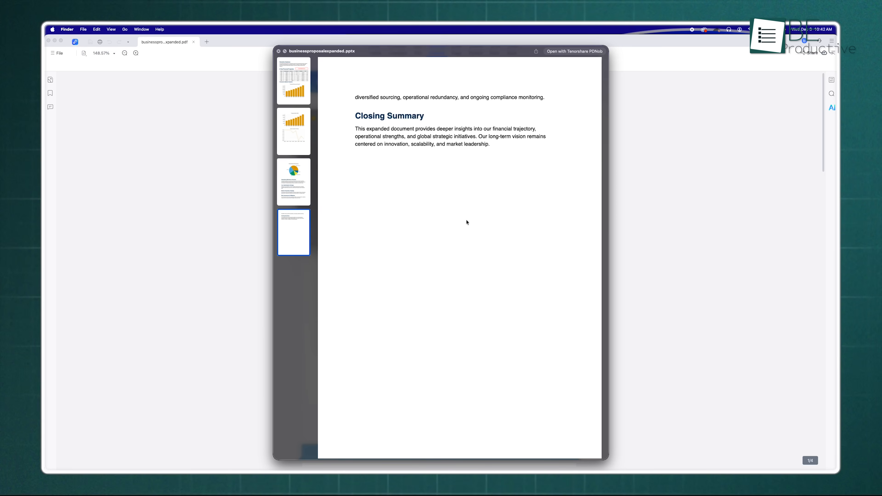
click(293, 131)
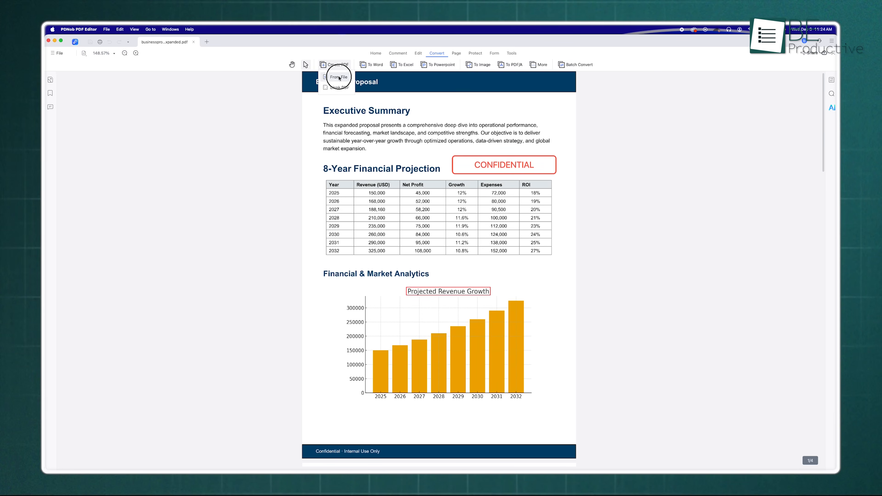
Create a PDF from Untitled document.docx via Create PDF > From File.
click(338, 77)
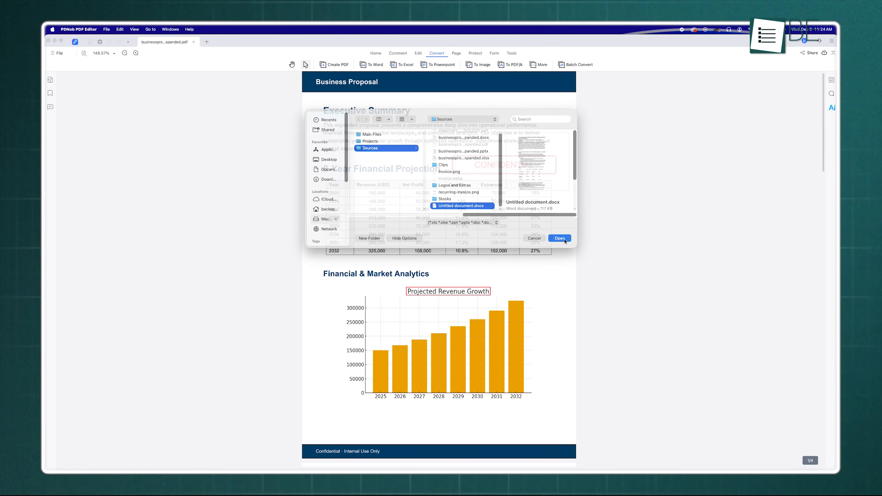
click(559, 238)
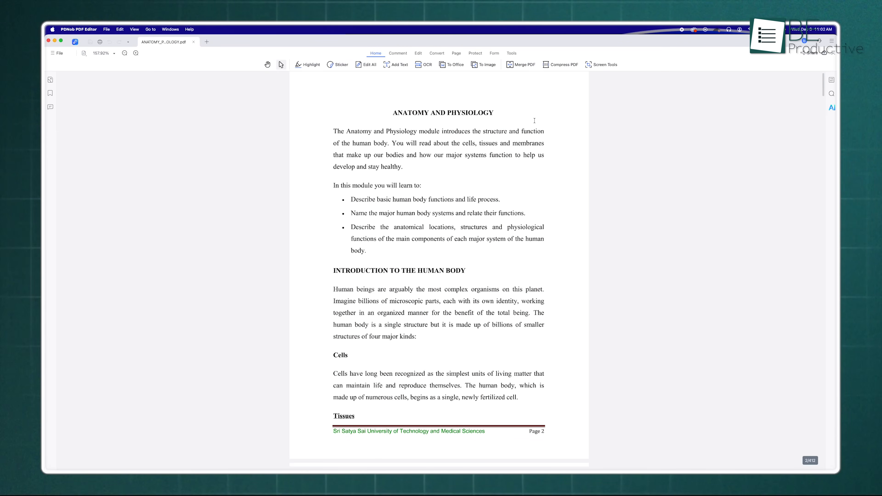
Insert all pages of businessproposalexpanded.pdf into the untitled document after page 1.
click(456, 52)
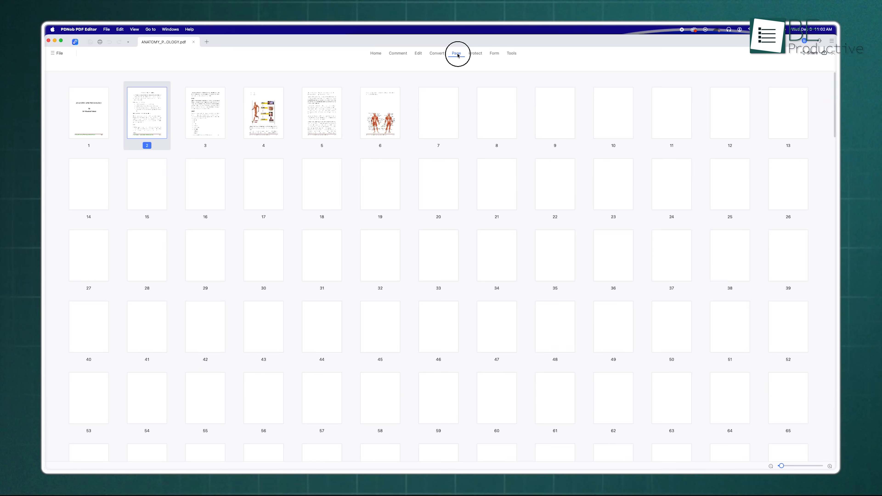
click(455, 53)
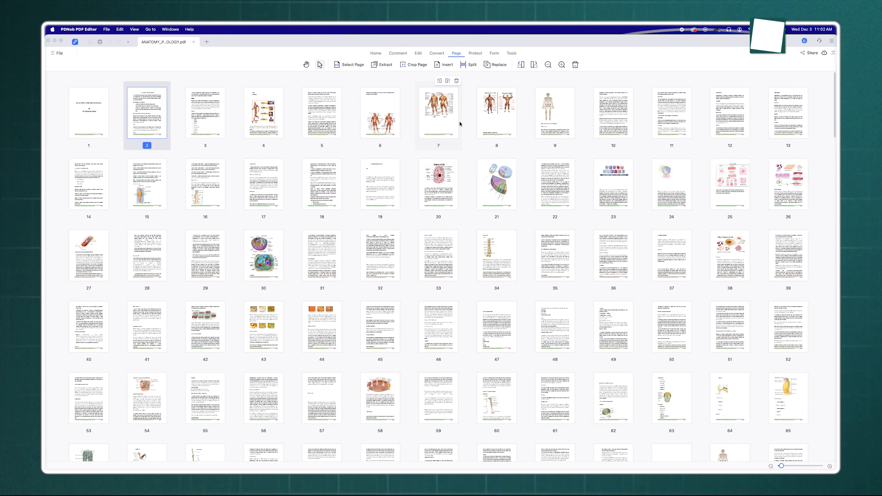
scroll(down, 3)
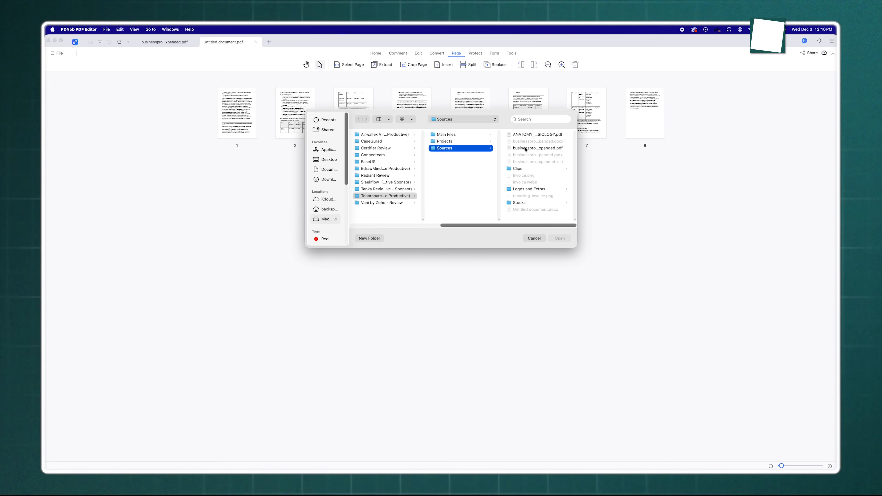
click(559, 238)
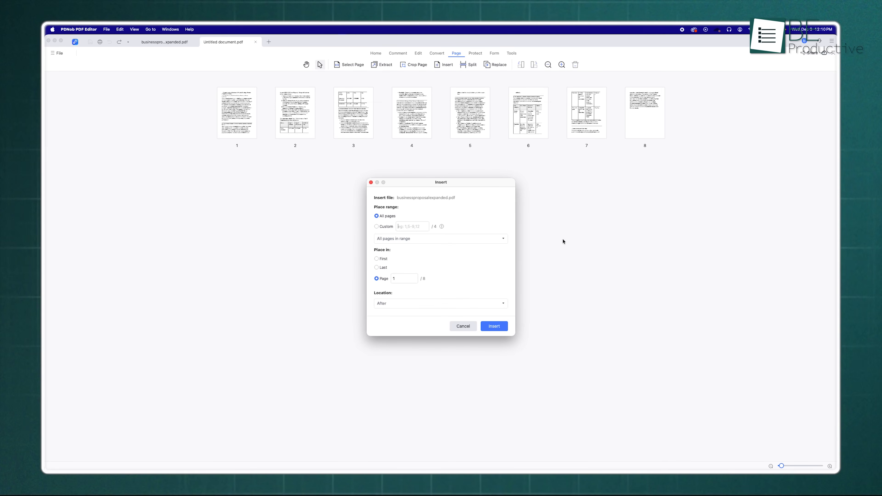
click(494, 326)
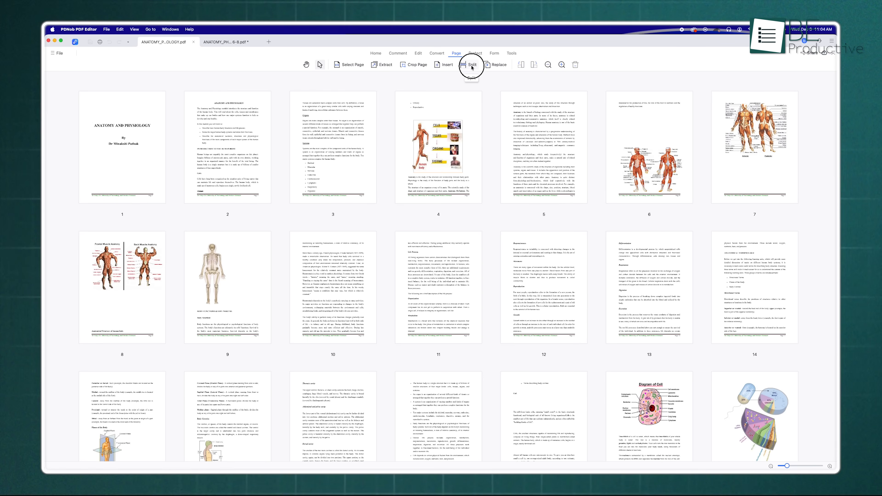
Split the anatomy PDF into part files in the ANATOMY_PHYSIOLOGY folder, then rotate its pages a quarter turn.
click(471, 65)
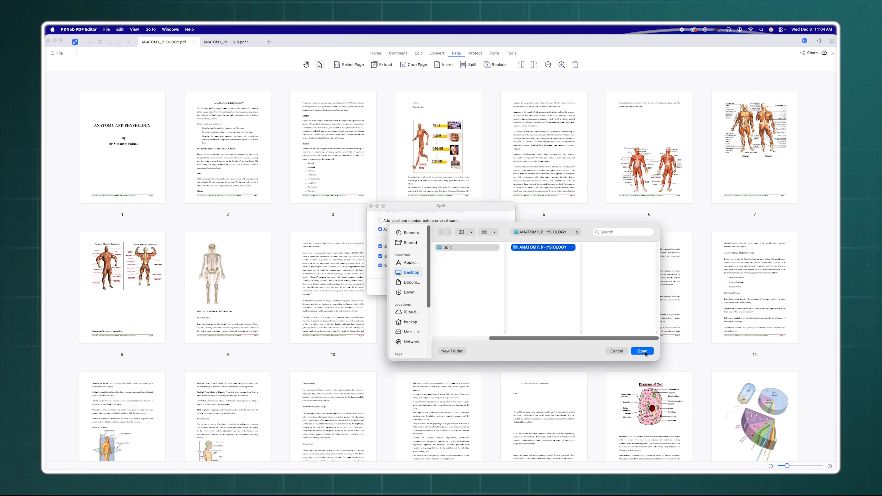
click(642, 351)
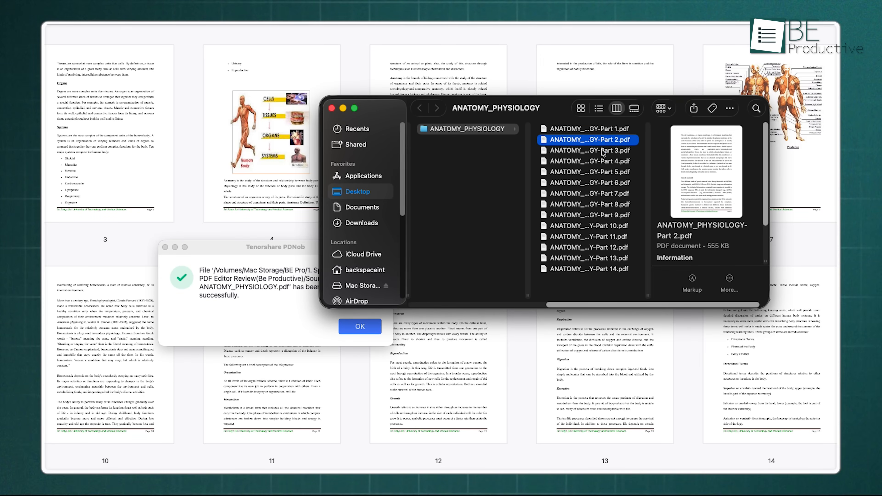
click(359, 326)
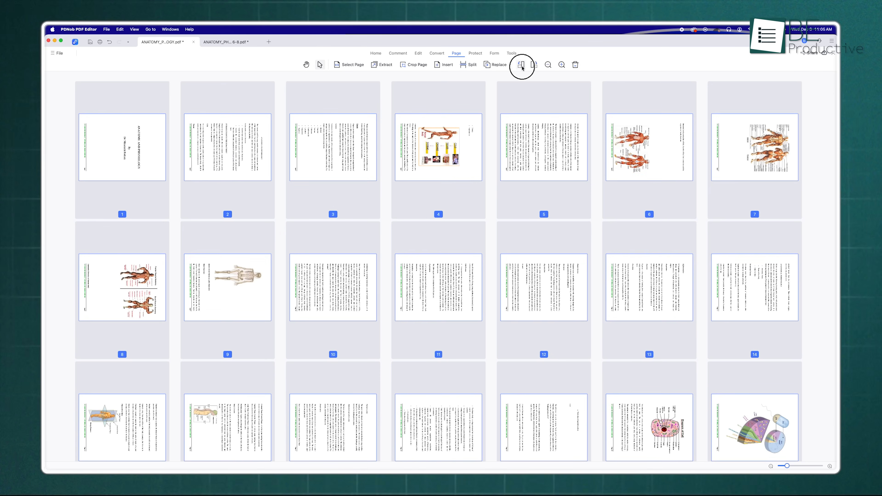
click(521, 64)
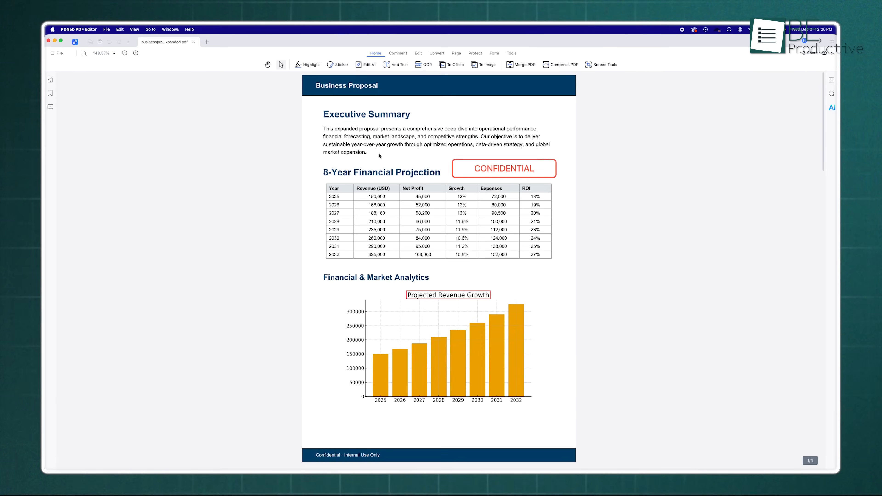
mouse_move(351, 141)
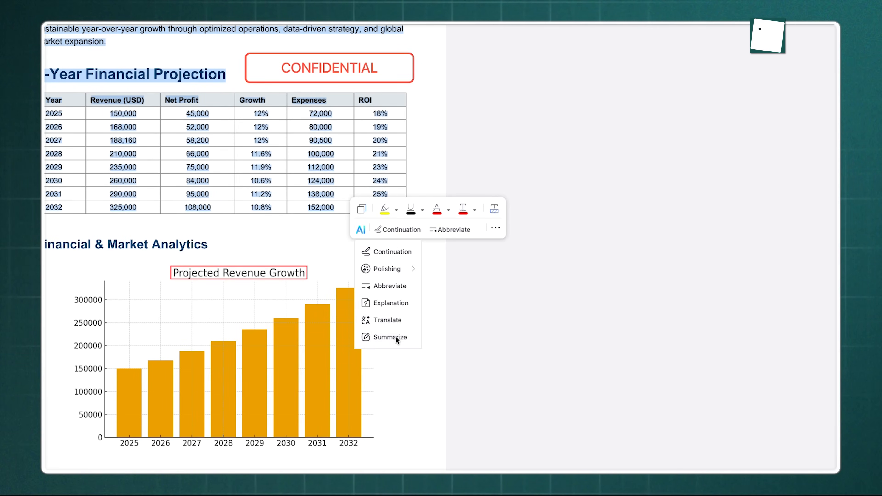
Summarize the selected Executive Summary and financial projection text with the AI assistant and review its action list.
click(389, 337)
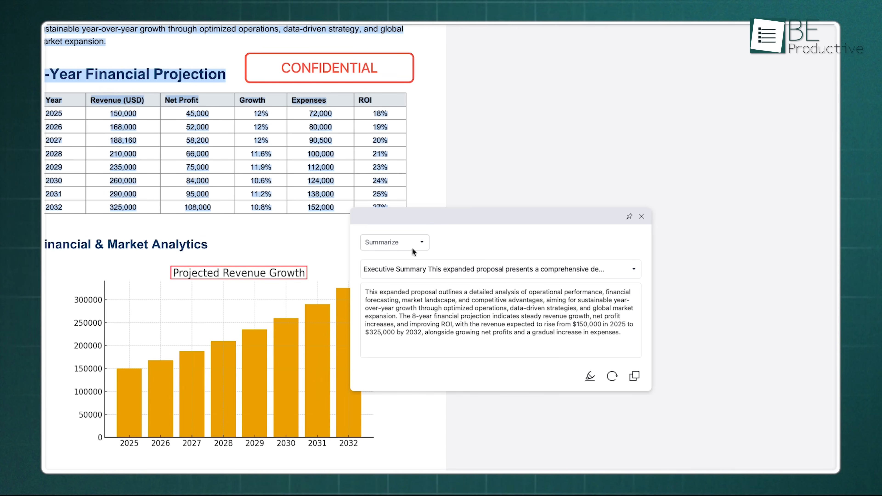
click(393, 242)
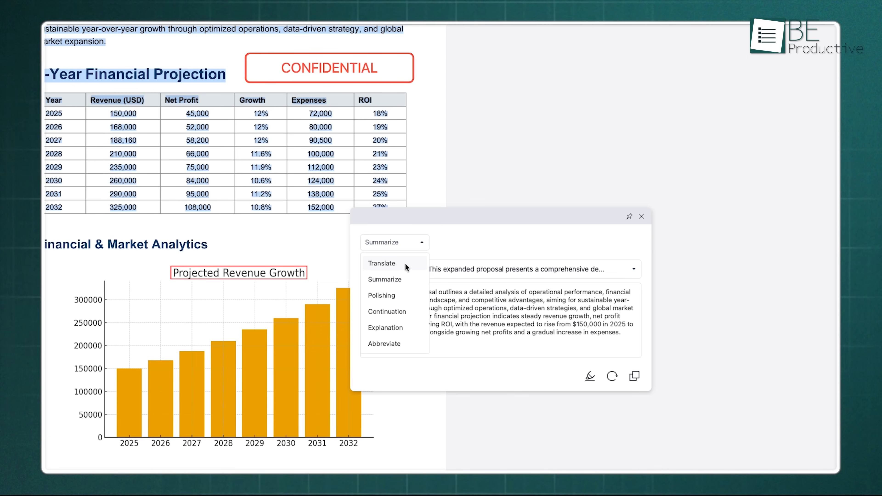
click(381, 263)
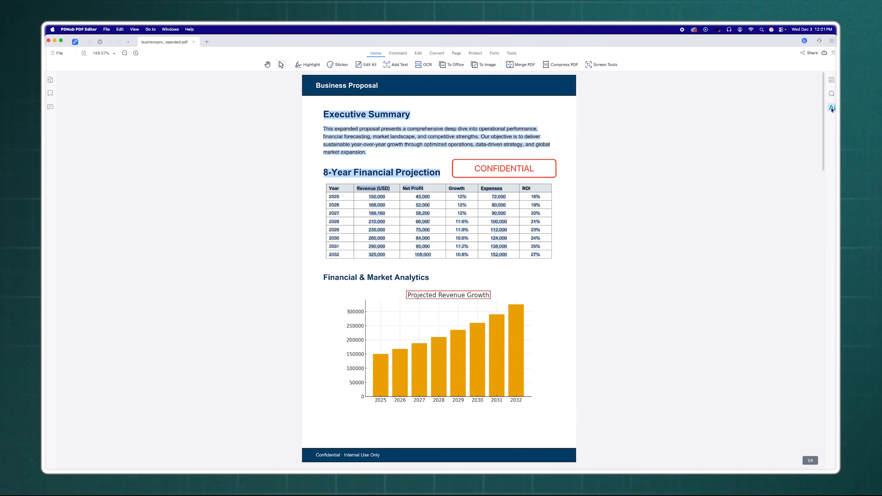
Send a question about the proposal's key focus areas to the ChatGPT4 chat assistant.
click(831, 107)
text(give me the key focus are)
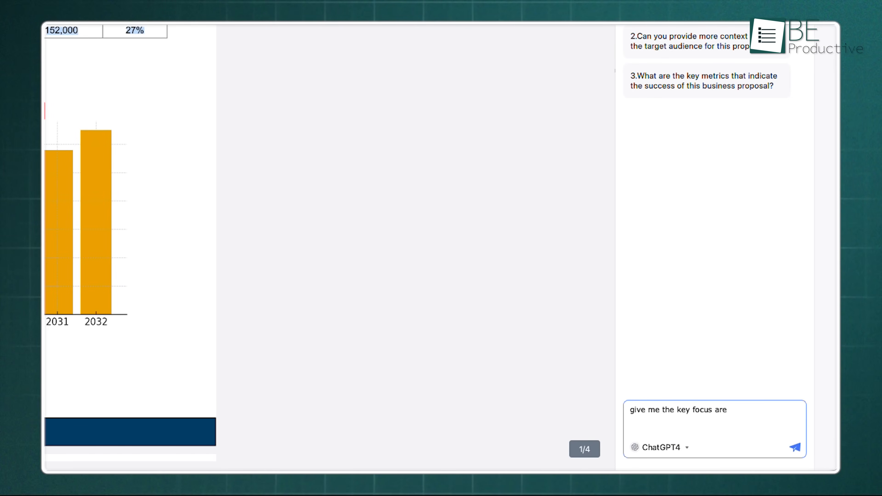
click(797, 448)
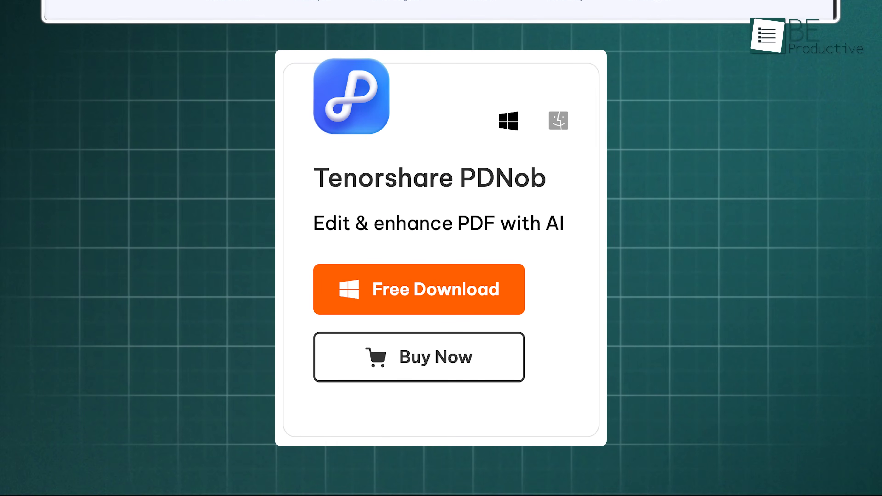
click(557, 120)
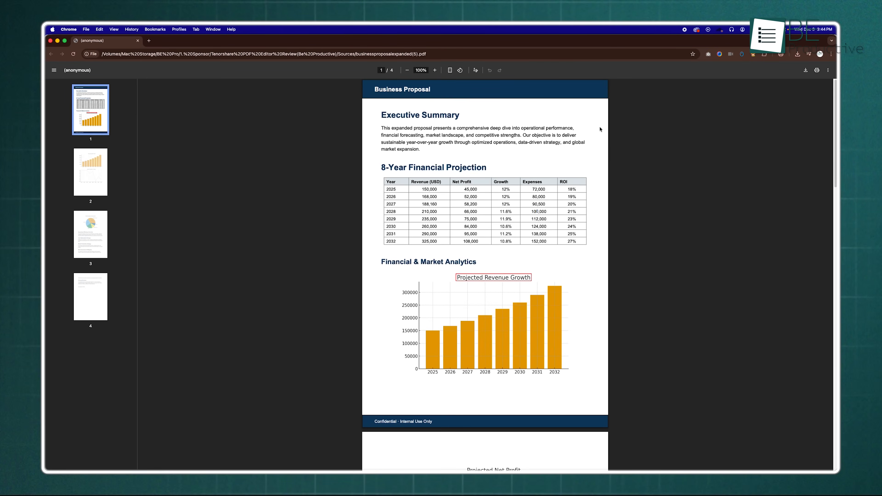
Scroll through all four proposal pages checking for watermarks, then return to page 1.
scroll(down, 3)
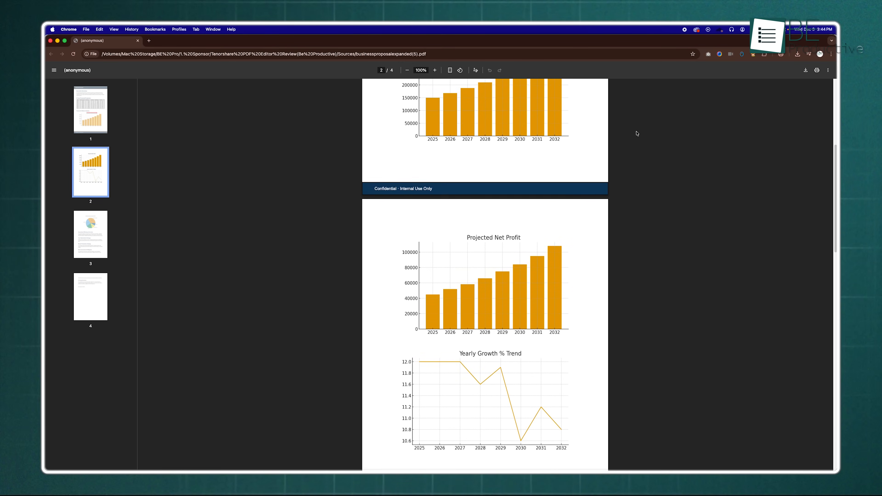
scroll(down, 3)
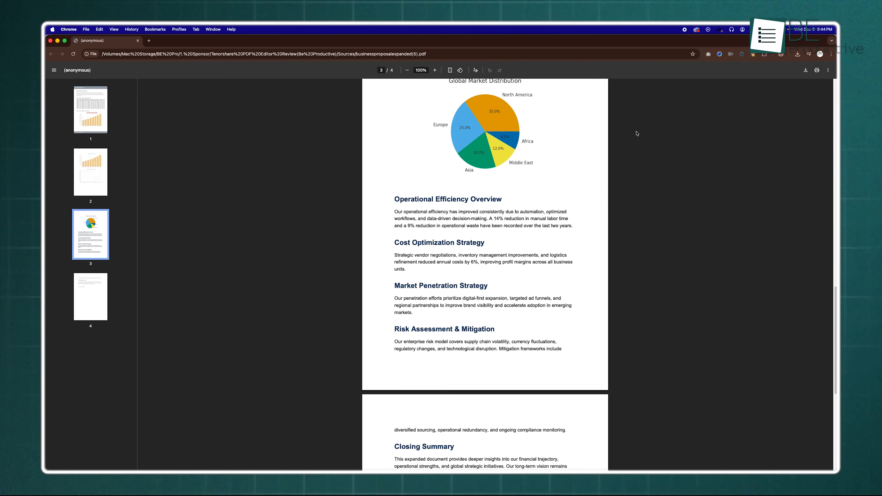
scroll(down, 3)
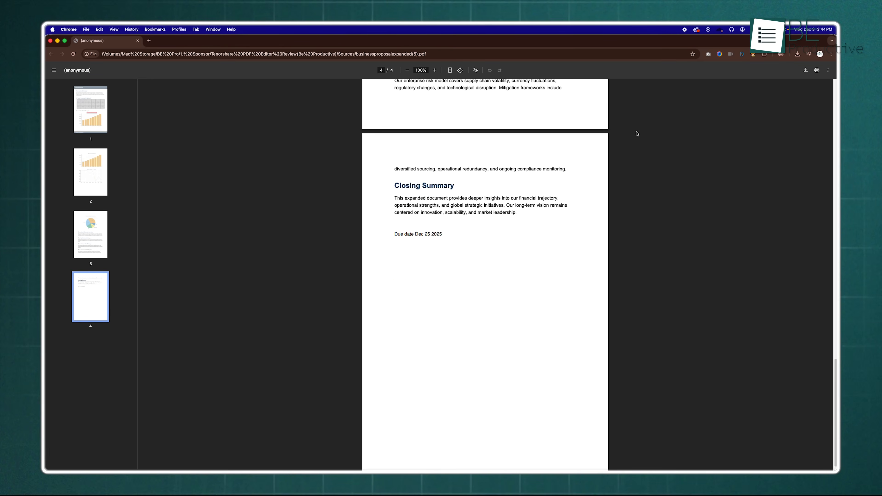
click(90, 110)
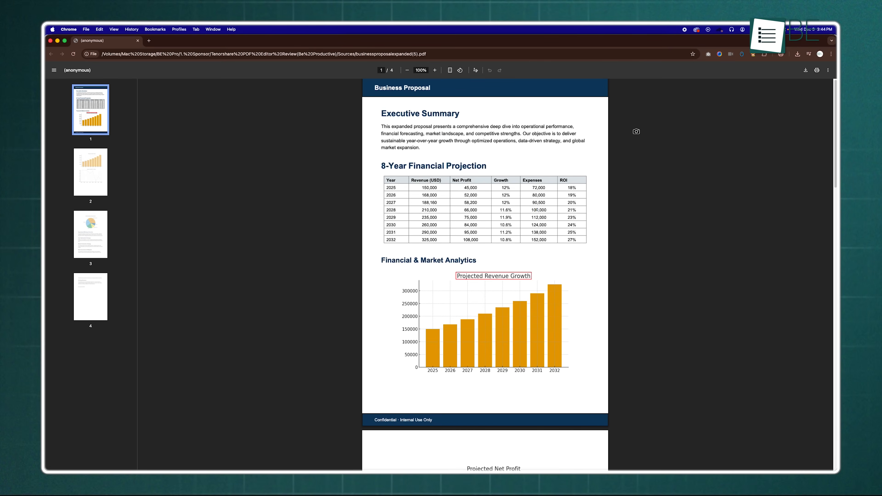